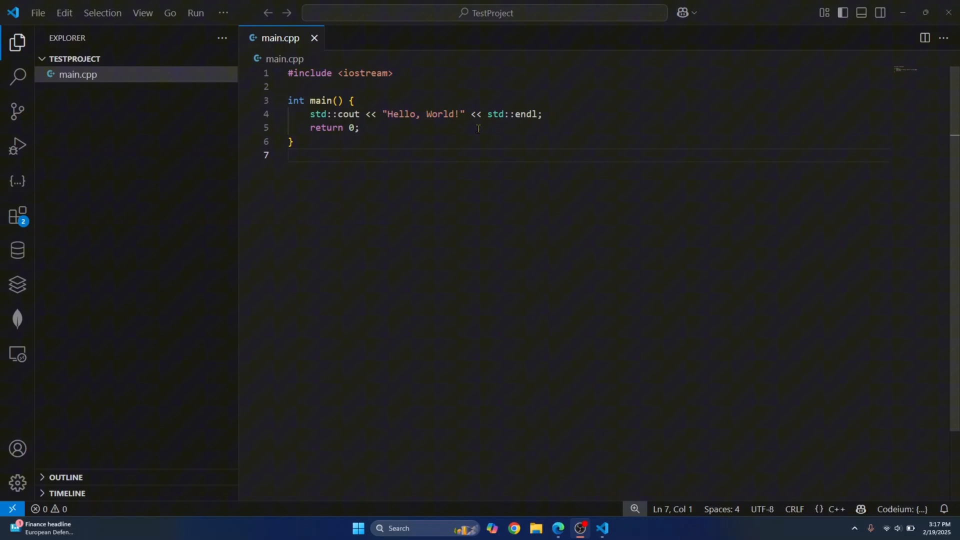
pyautogui.moveTo(367, 151)
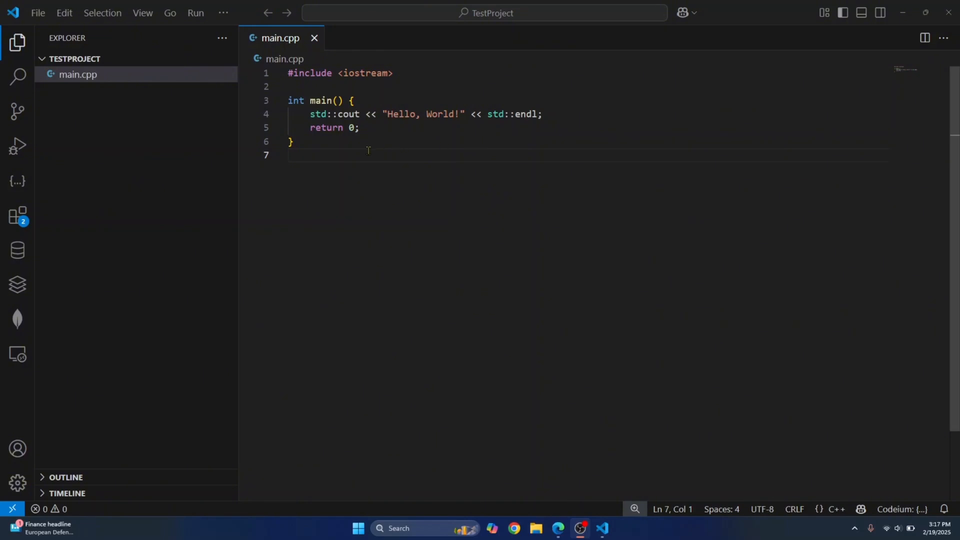
pyautogui.moveTo(181, 157)
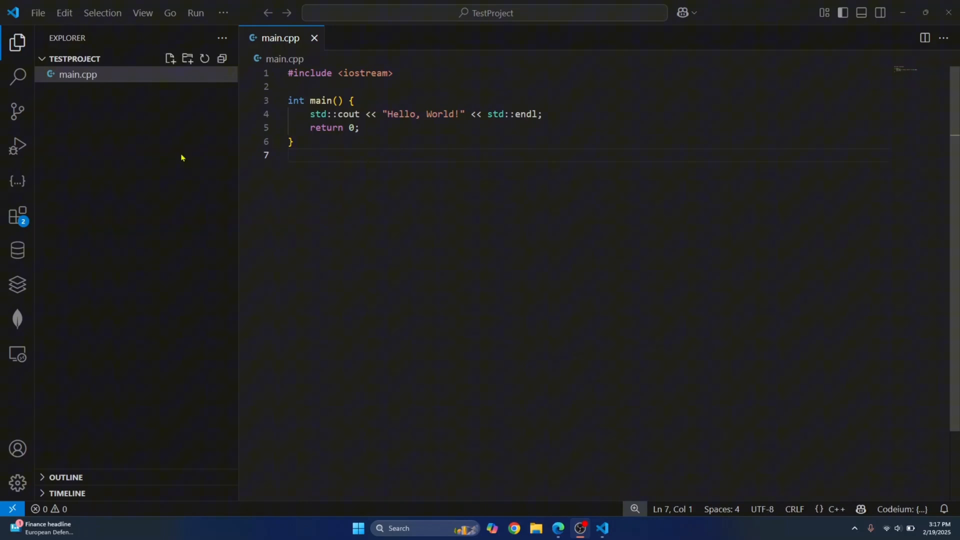
pyautogui.moveTo(17, 216)
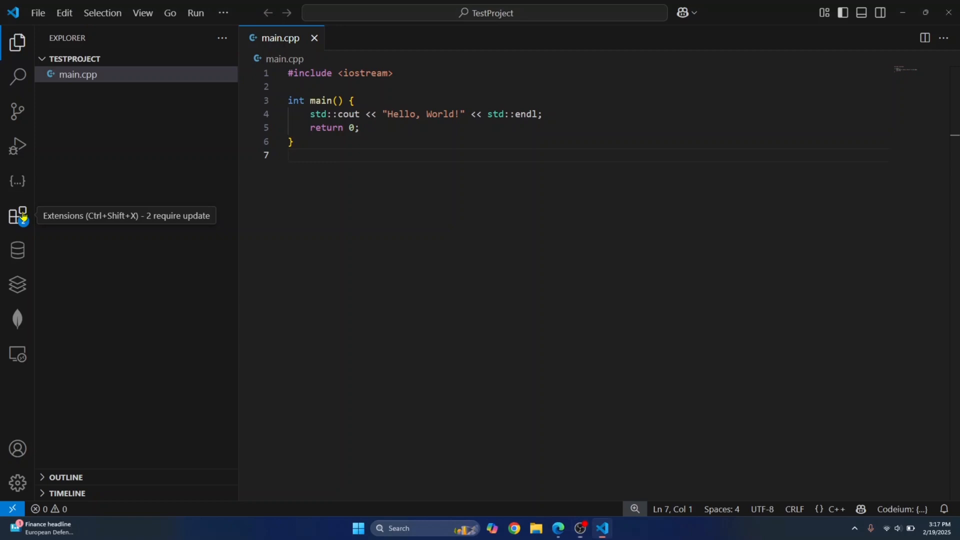
# Install the Microsoft C/C++ extension from the Extensions marketplace
pyautogui.click(17, 215)
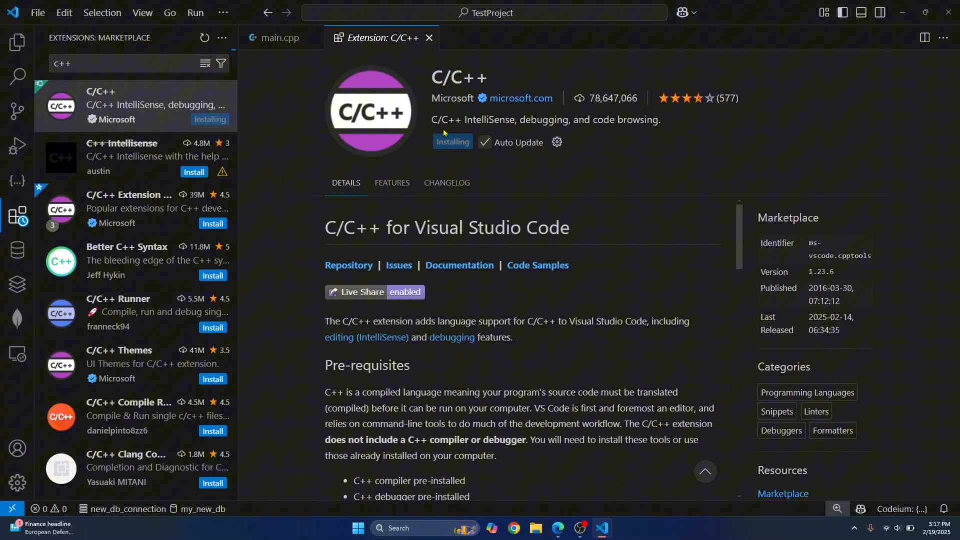
pyautogui.moveTo(419, 163)
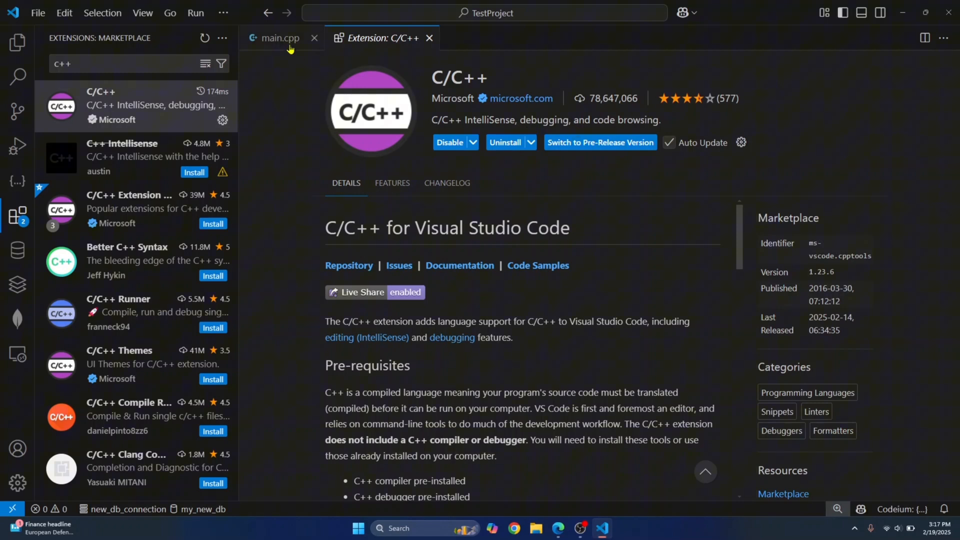
pyautogui.click(277, 38)
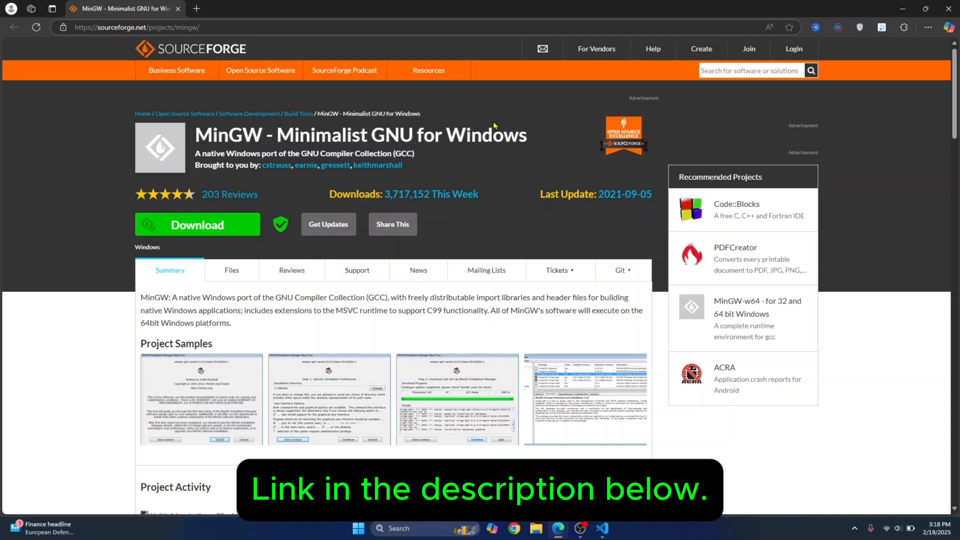
# Download the MinGW installer from SourceForge and show it in the browser's downloads
pyautogui.click(197, 224)
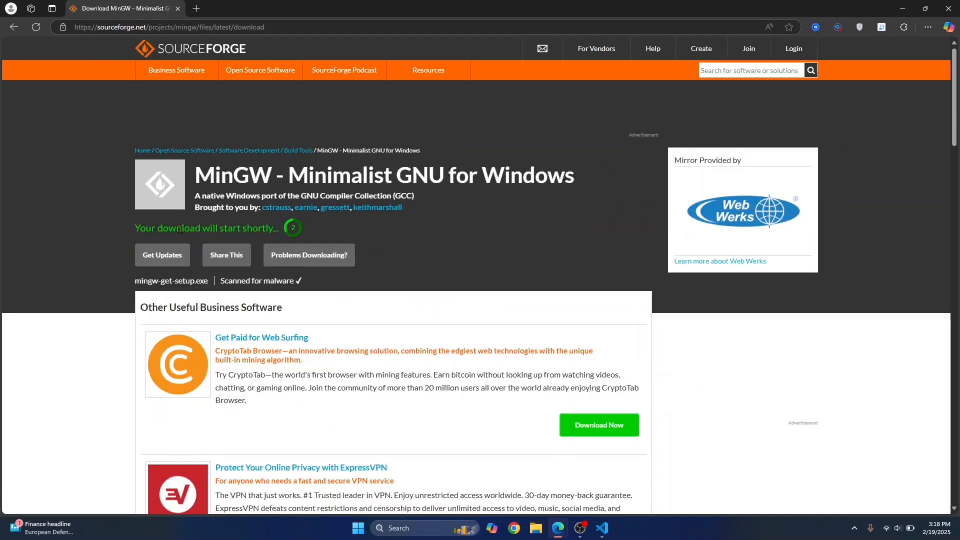
pyautogui.click(906, 27)
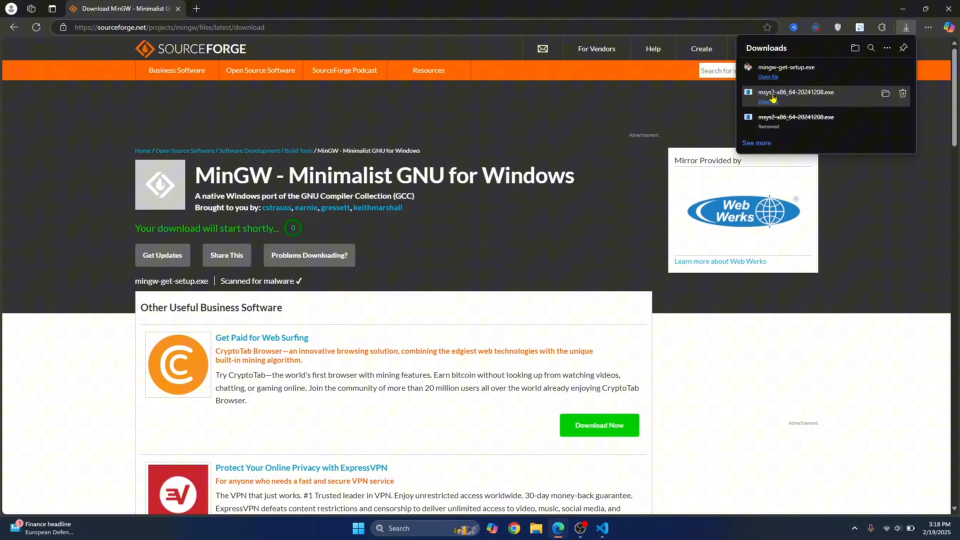
# Run mingw-get-setup.exe and set up the installation manager in the default C:\MinGW directory
pyautogui.click(768, 77)
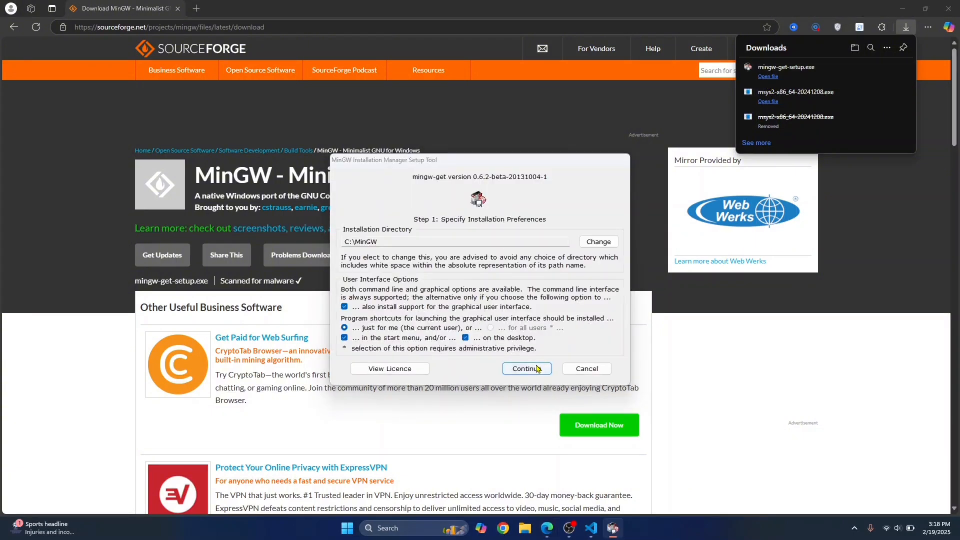
pyautogui.click(526, 369)
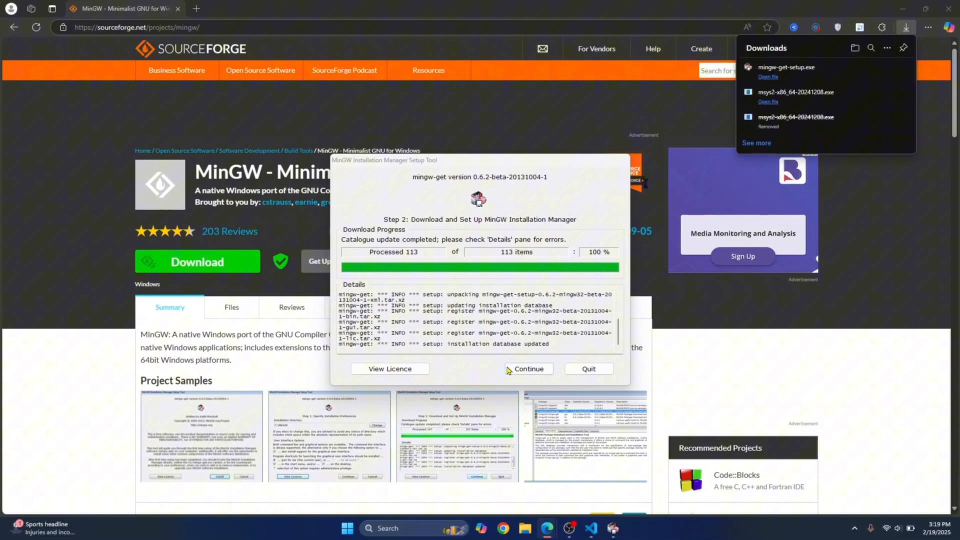
pyautogui.click(528, 368)
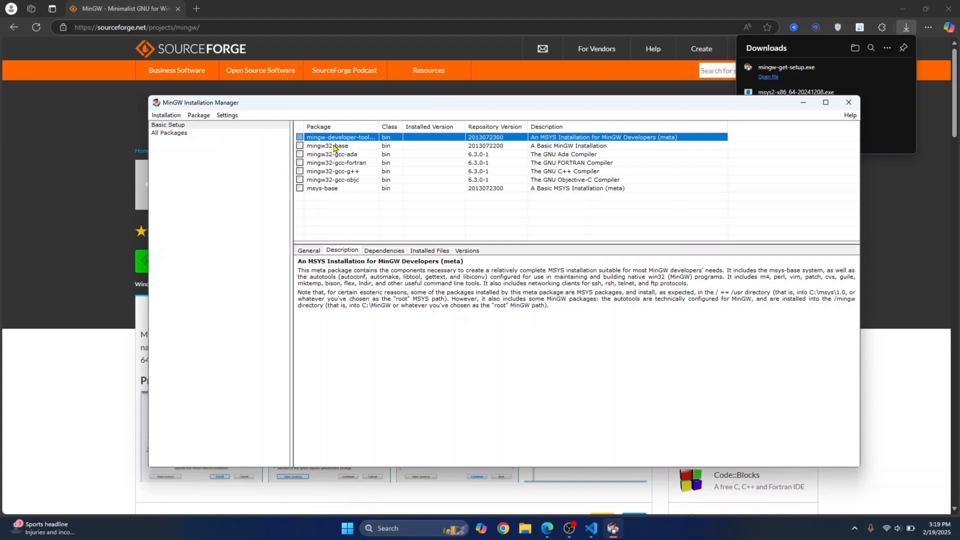
# Mark the base MinGW and compiler packages for installation and apply the changes successfully
pyautogui.rightClick(332, 154)
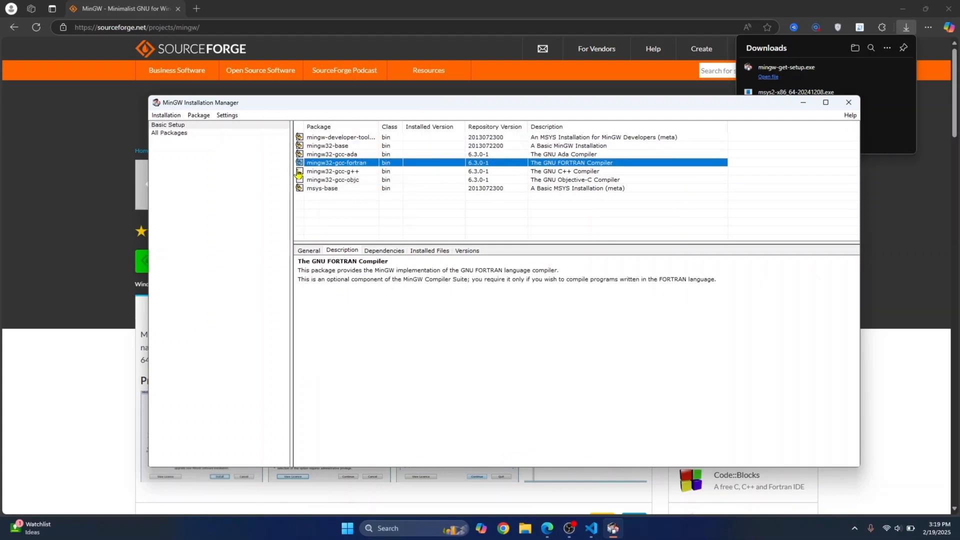
pyautogui.click(332, 179)
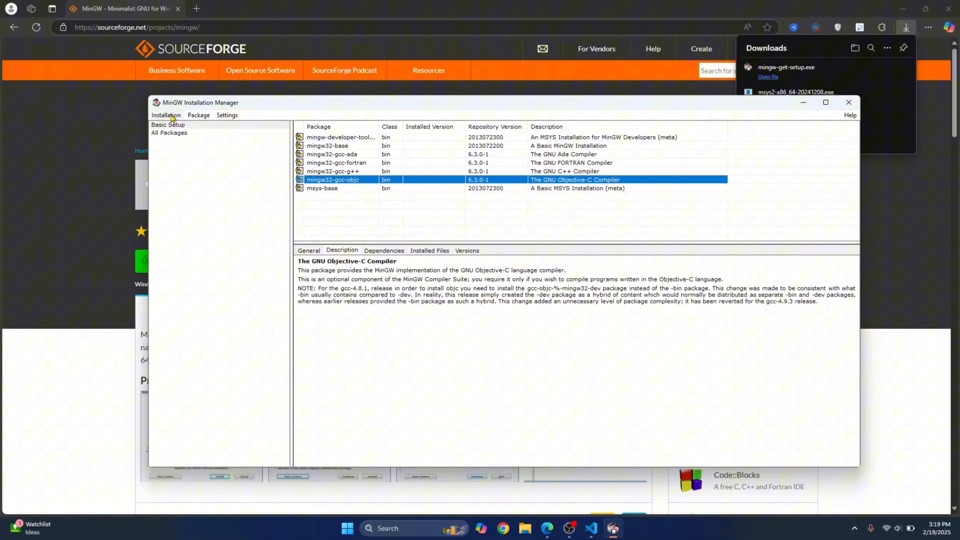
pyautogui.click(166, 115)
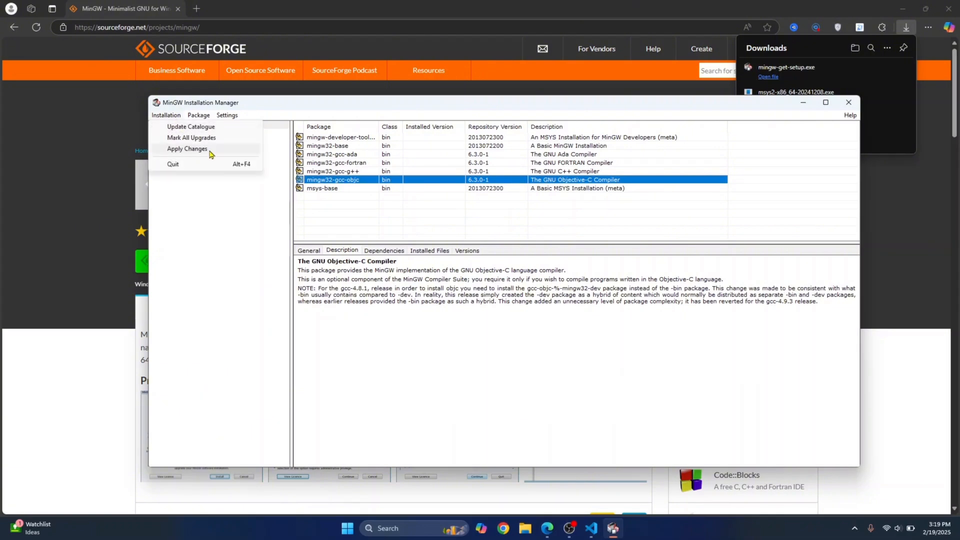
pyautogui.click(187, 148)
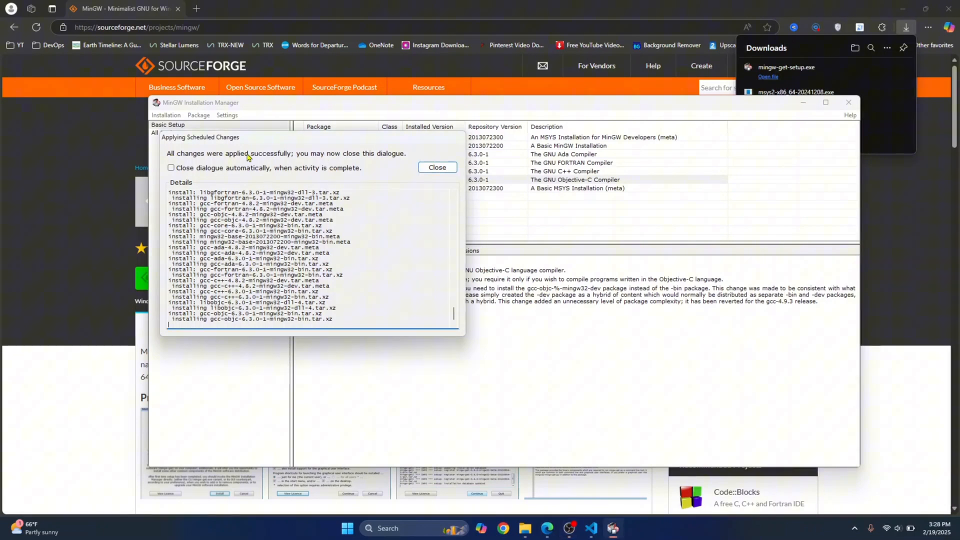
pyautogui.moveTo(407, 157)
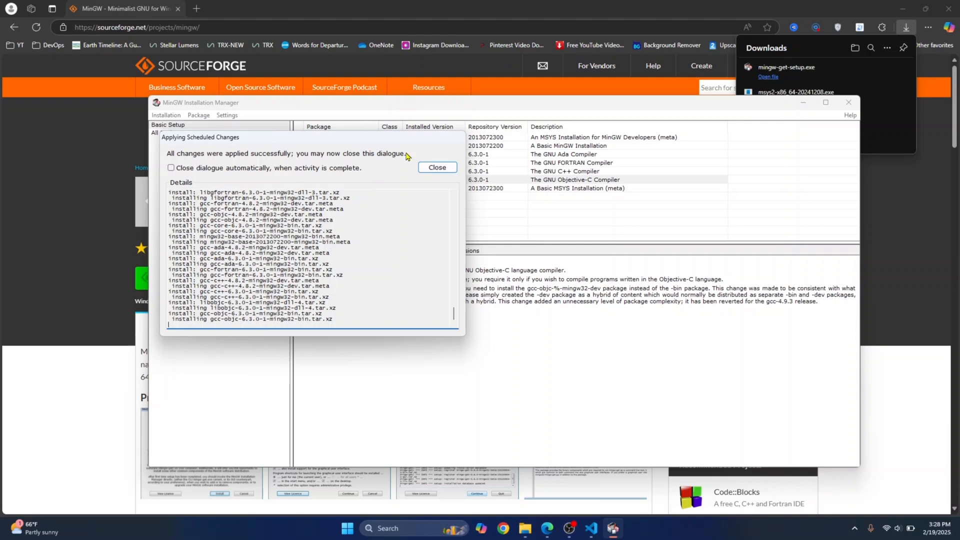
pyautogui.click(437, 167)
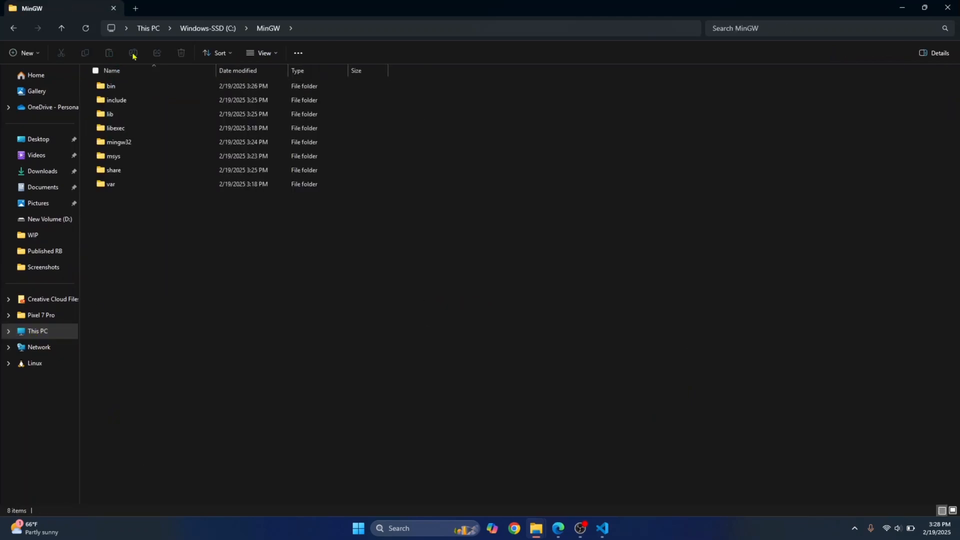
# Open the bin folder inside C:\MinGW and start a system search
pyautogui.doubleClick(111, 86)
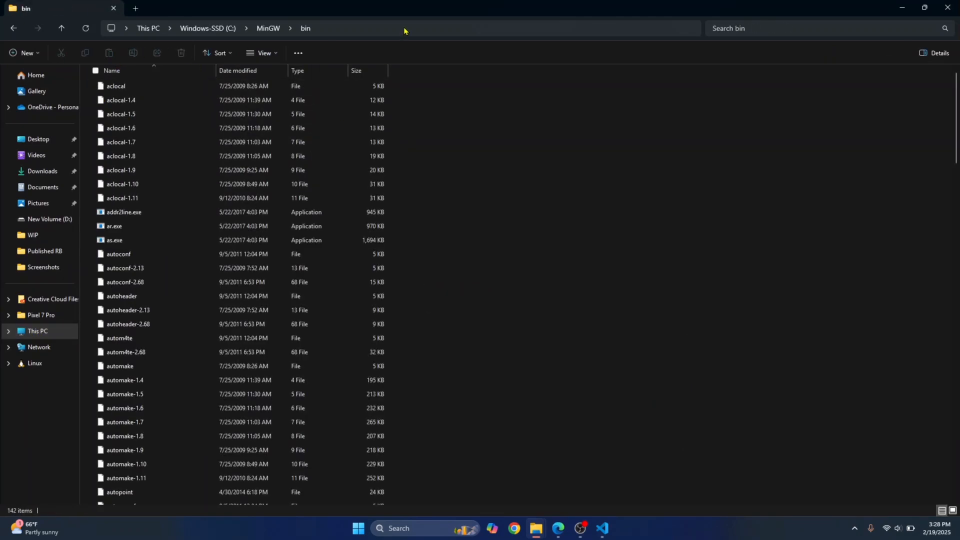
pyautogui.click(358, 528)
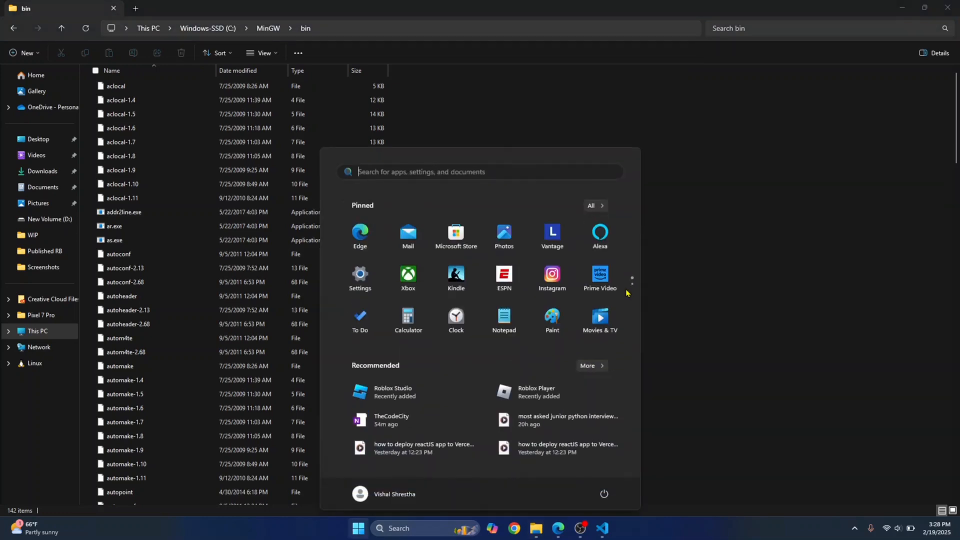
# Add C:\MinGW\bin to the Path environment variable via System Properties
pyautogui.write('environment')
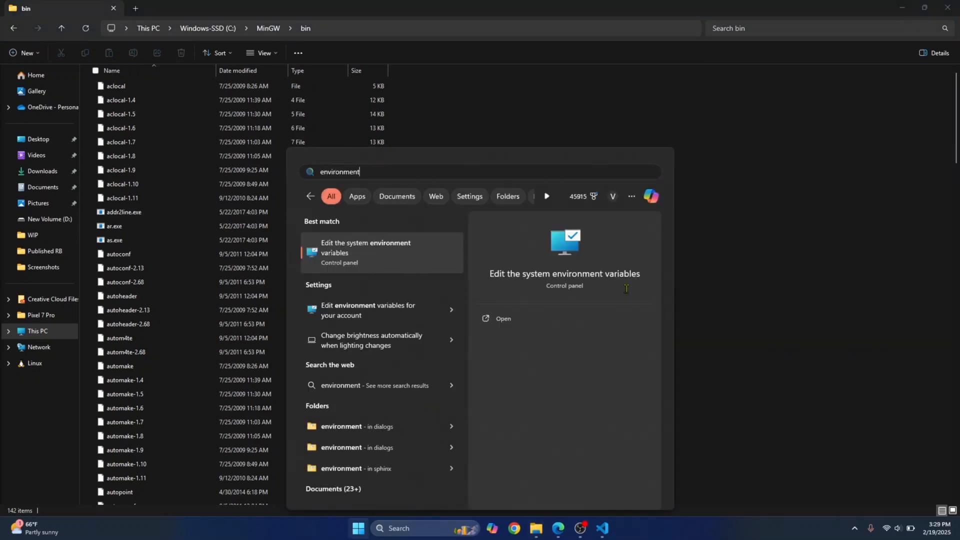
pyautogui.click(366, 252)
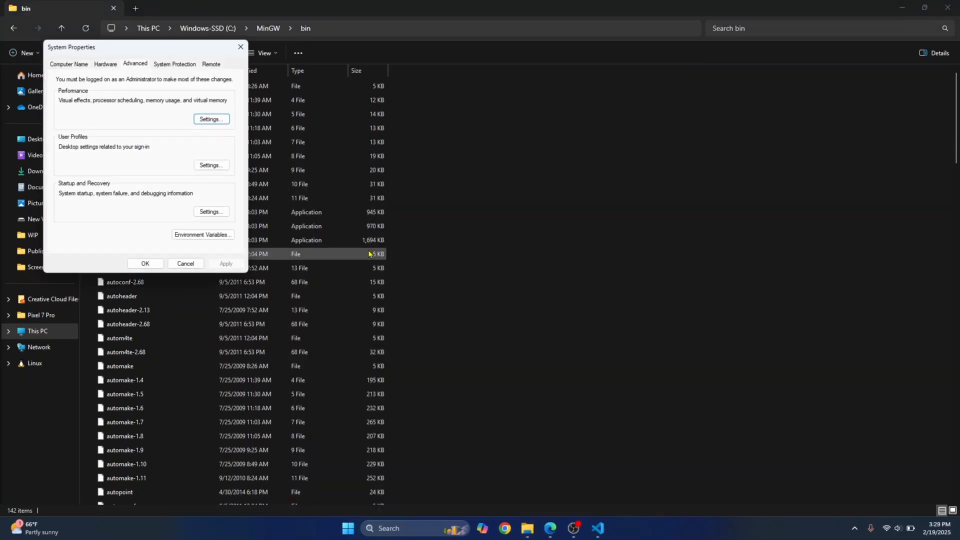
pyautogui.click(203, 239)
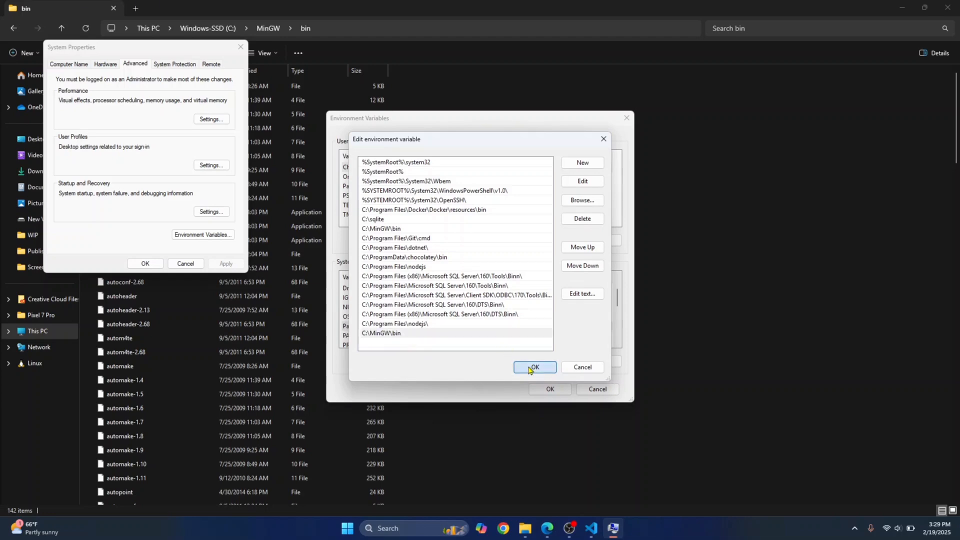
pyautogui.click(534, 367)
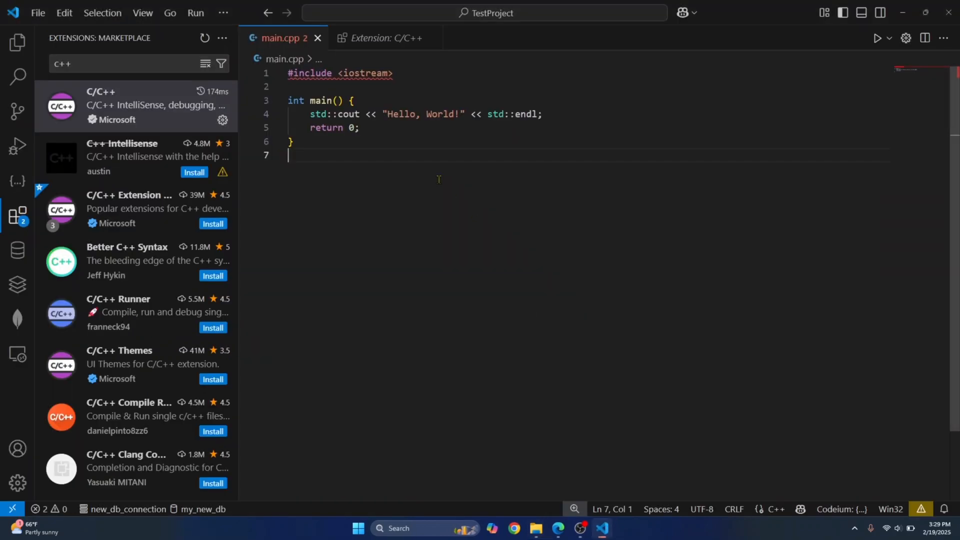
pyautogui.moveTo(592, 132)
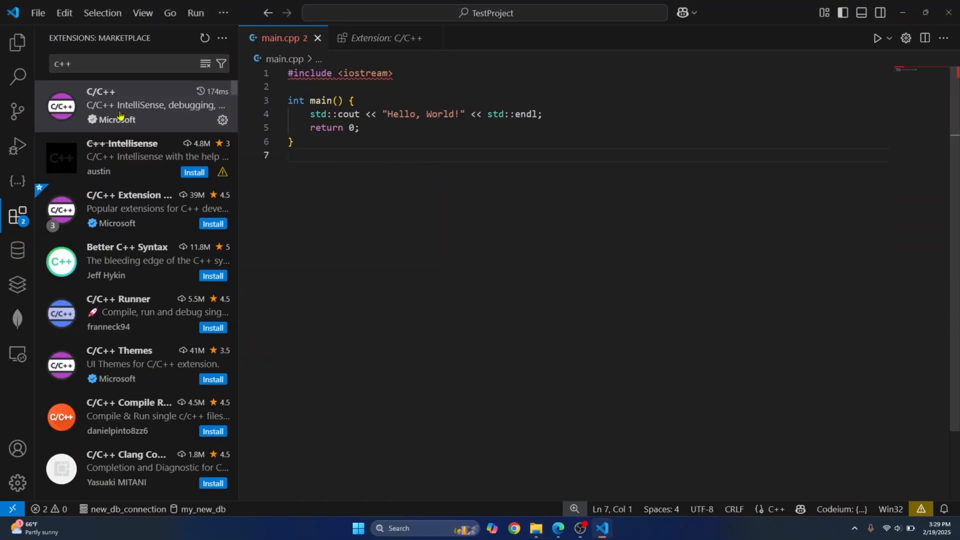
pyautogui.moveTo(342, 244)
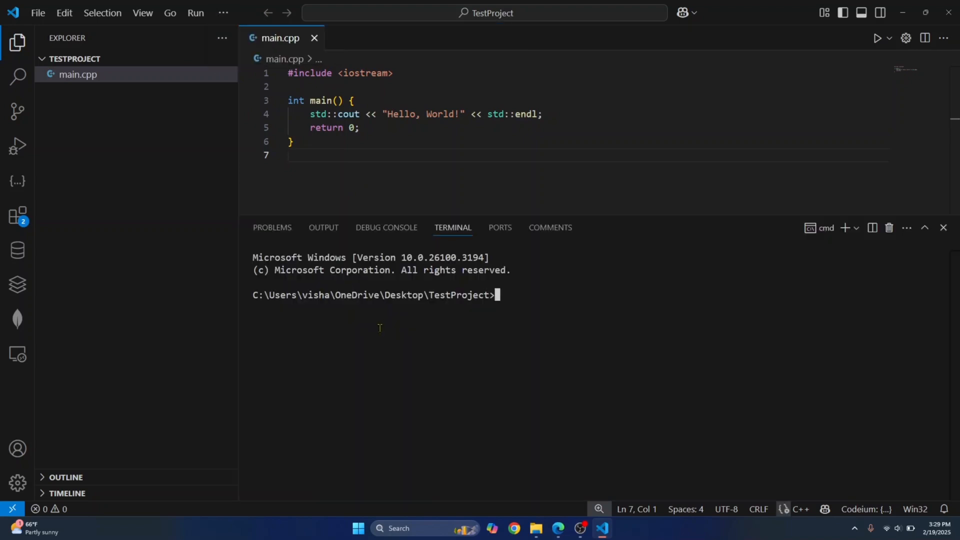
# Run gcc --version in the VS Code terminal to verify the compiler
pyautogui.write('gcc')
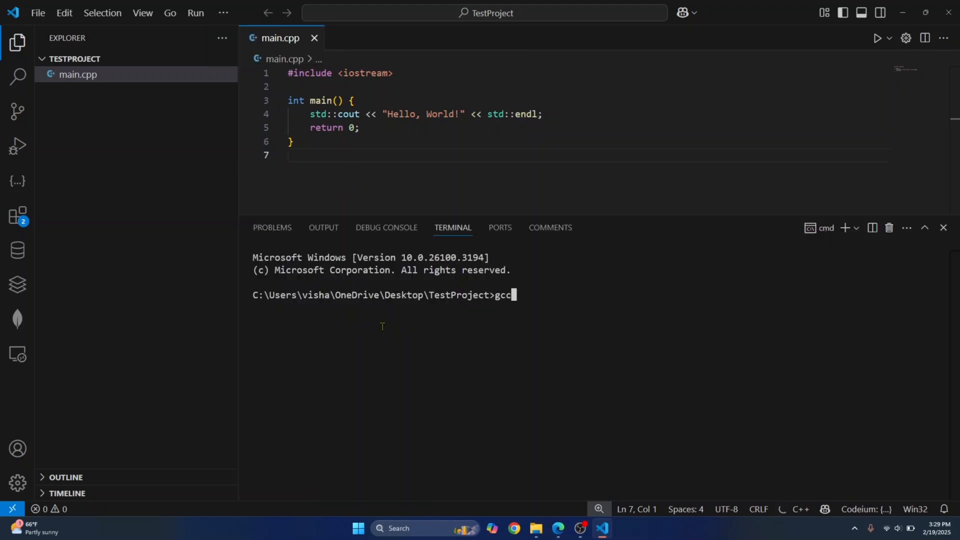
pyautogui.write('--version')
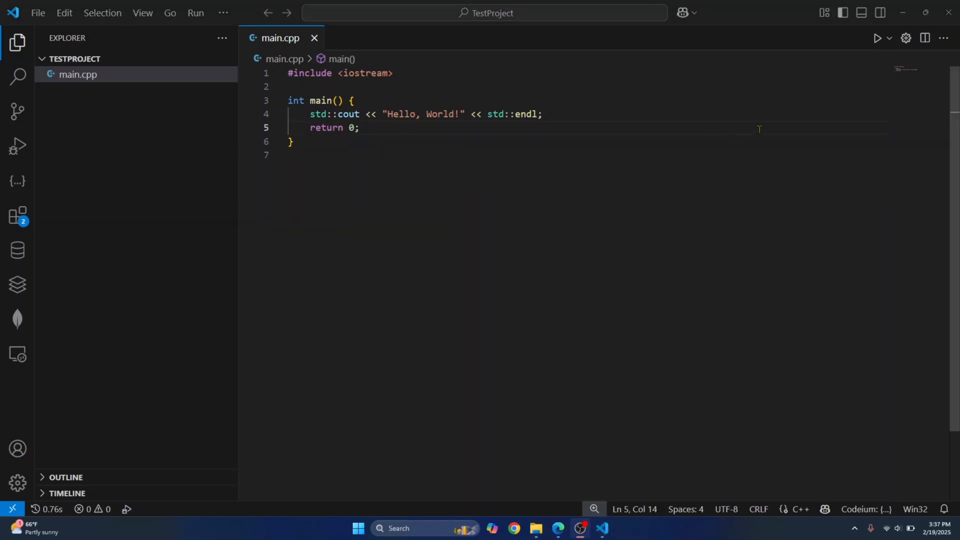
pyautogui.moveTo(878, 38)
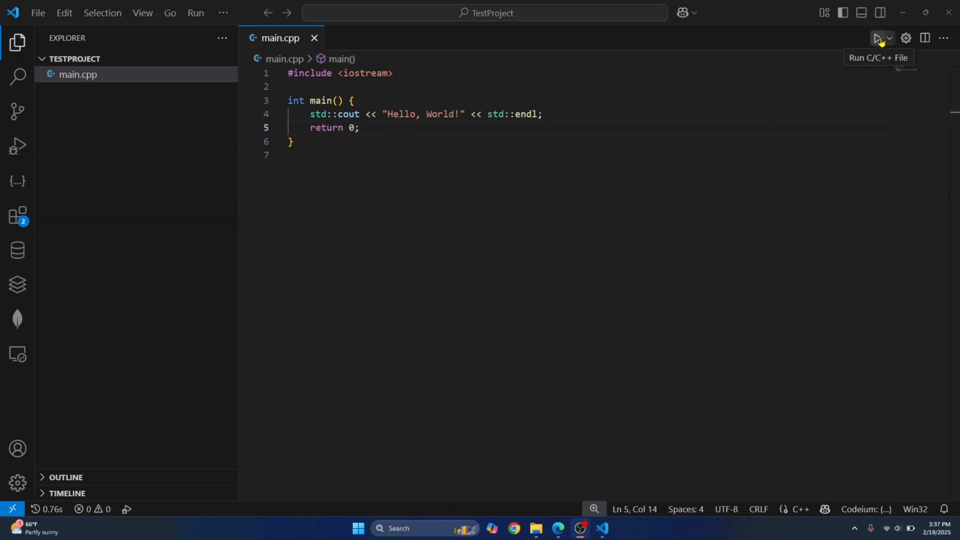
# Run main.cpp with the g++ configuration, printing Hello, World! with exit code 0
pyautogui.click(888, 38)
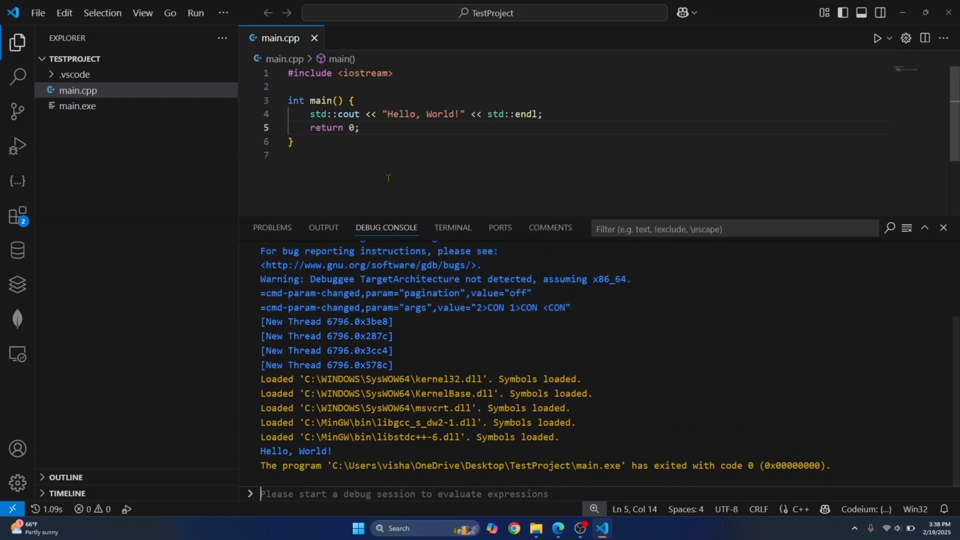
pyautogui.moveTo(474, 43)
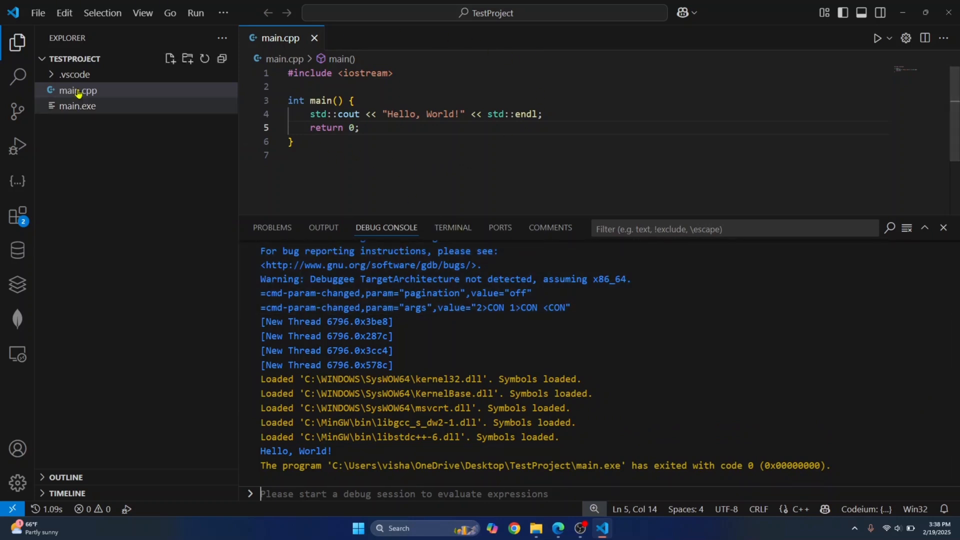
pyautogui.moveTo(78, 106)
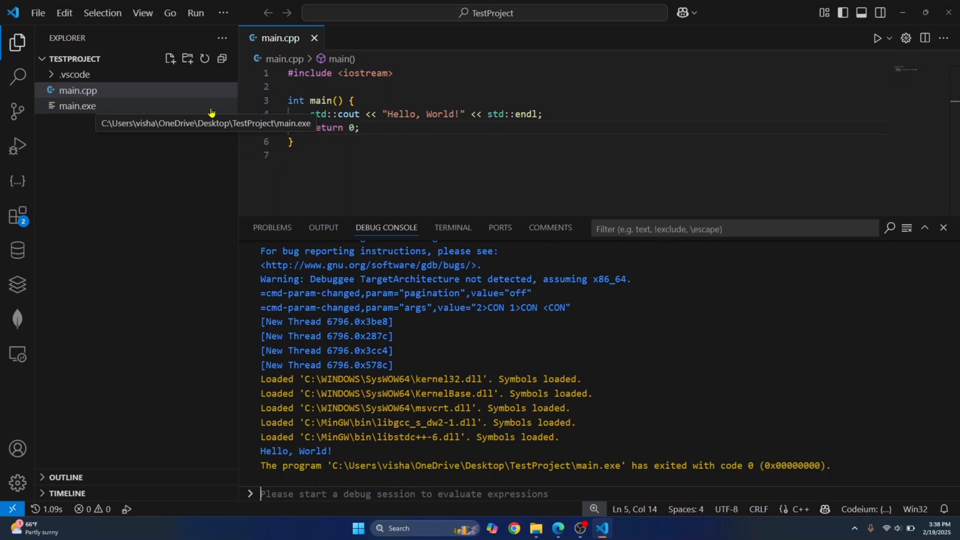